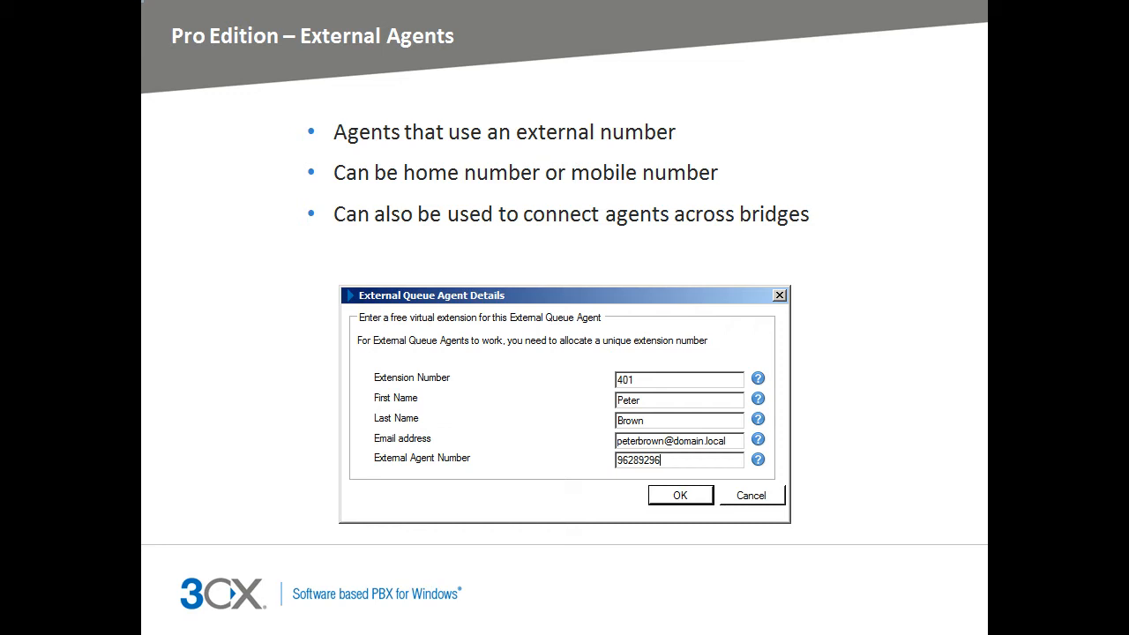
- Advance from the external agents slide through advanced queue options to the scheduled statistics reset slide
key("Right")
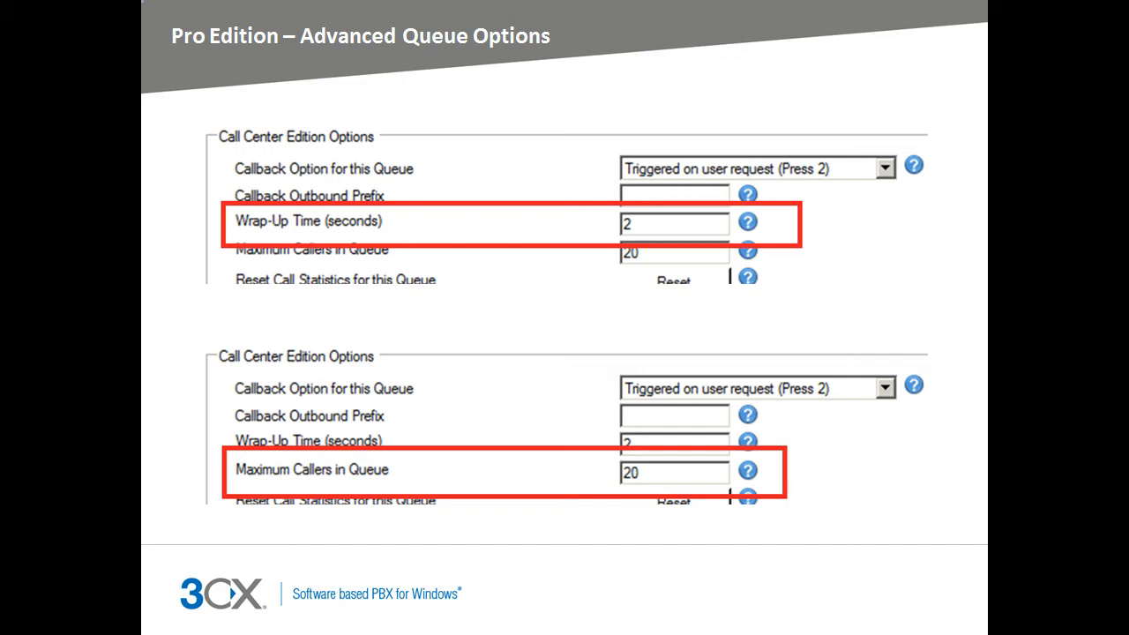
left_click(741, 170)
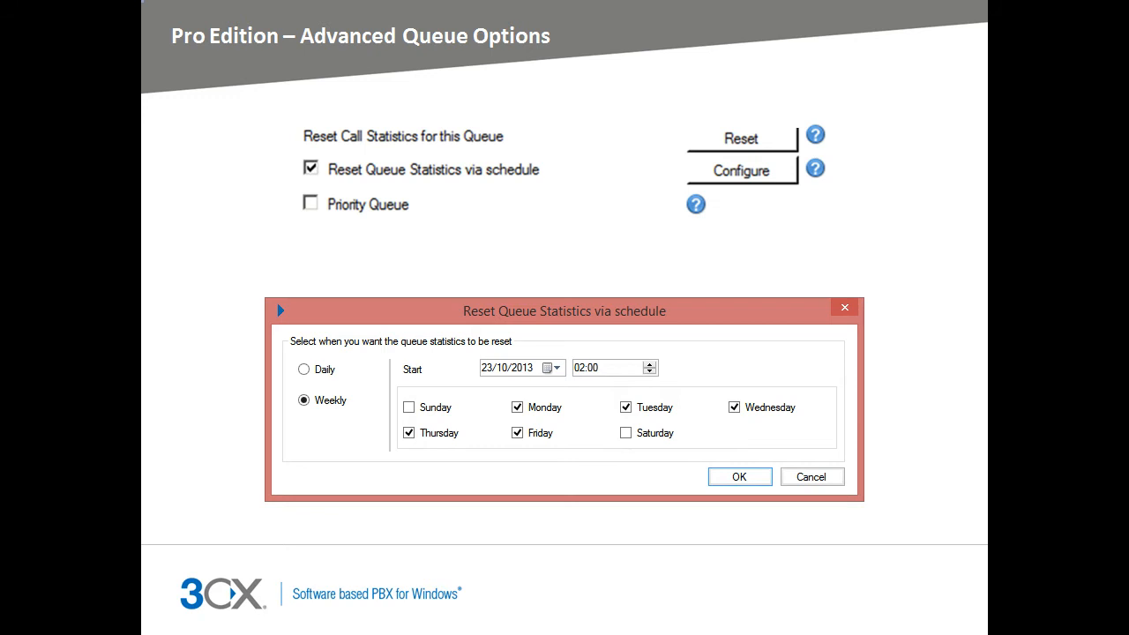
- Advance to the slide on priority queue, SLA time and queue manager notifications
left_click(739, 476)
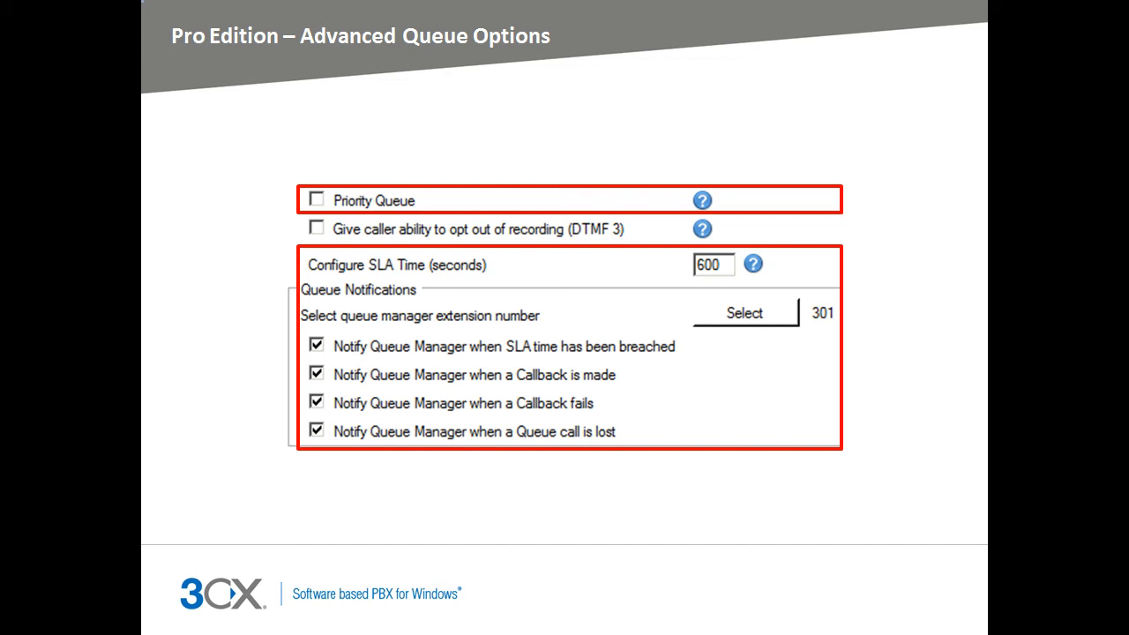
- Advance through the 3CXPhone for Windows slide to the cross-office remote presence slide
key("Right")
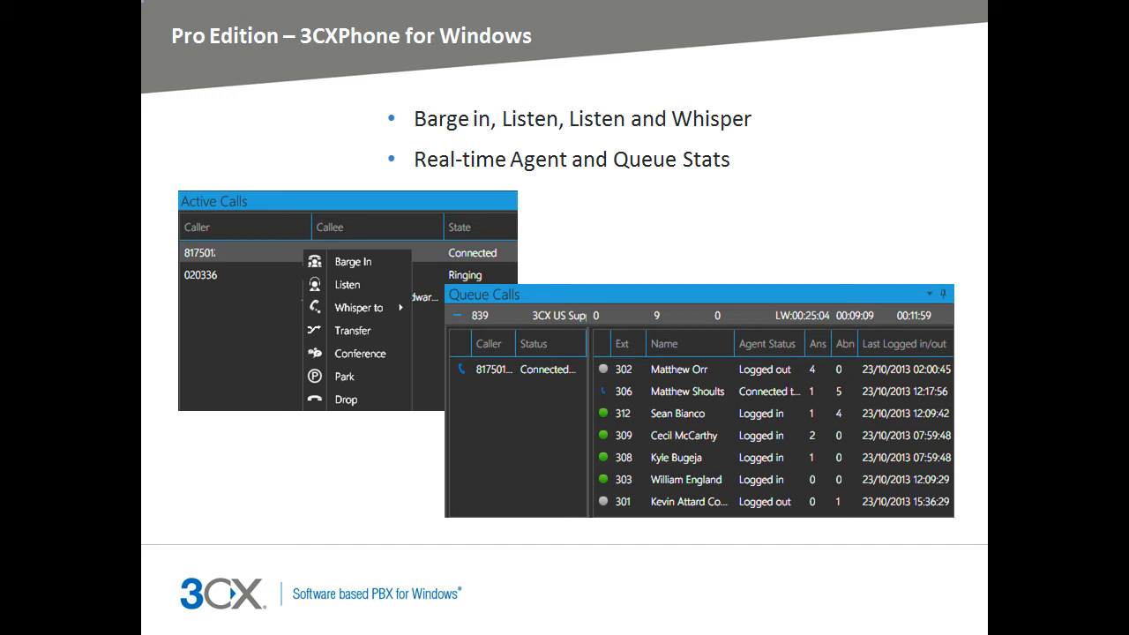
key("Right")
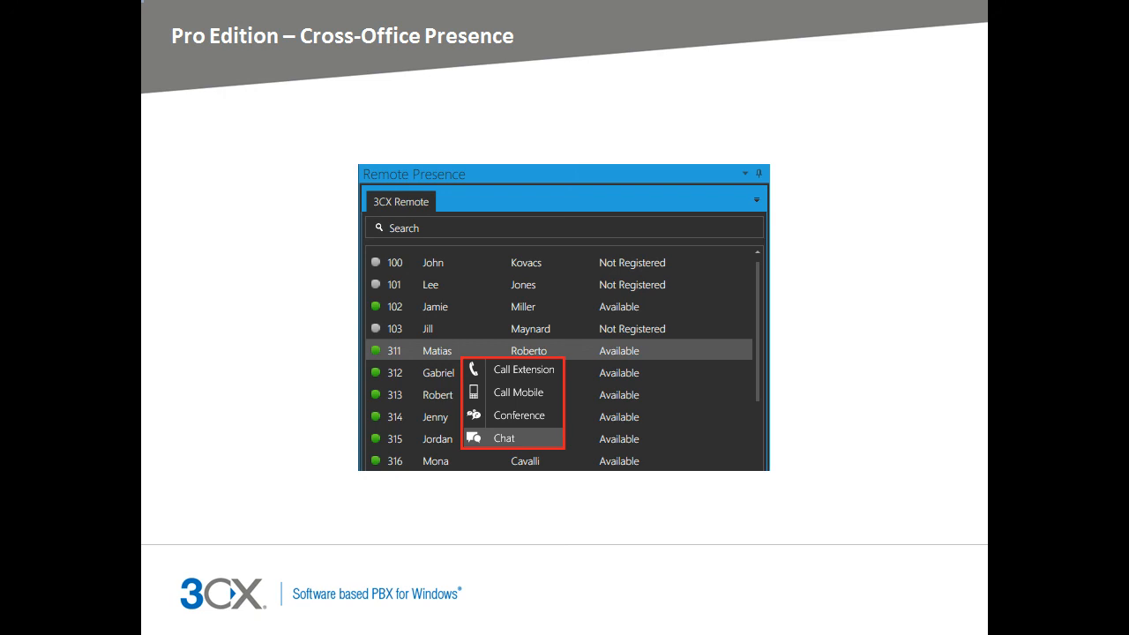
- Advance to the Microsoft Exchange integration slide on voicemail and auto attendant redirection
key("Right")
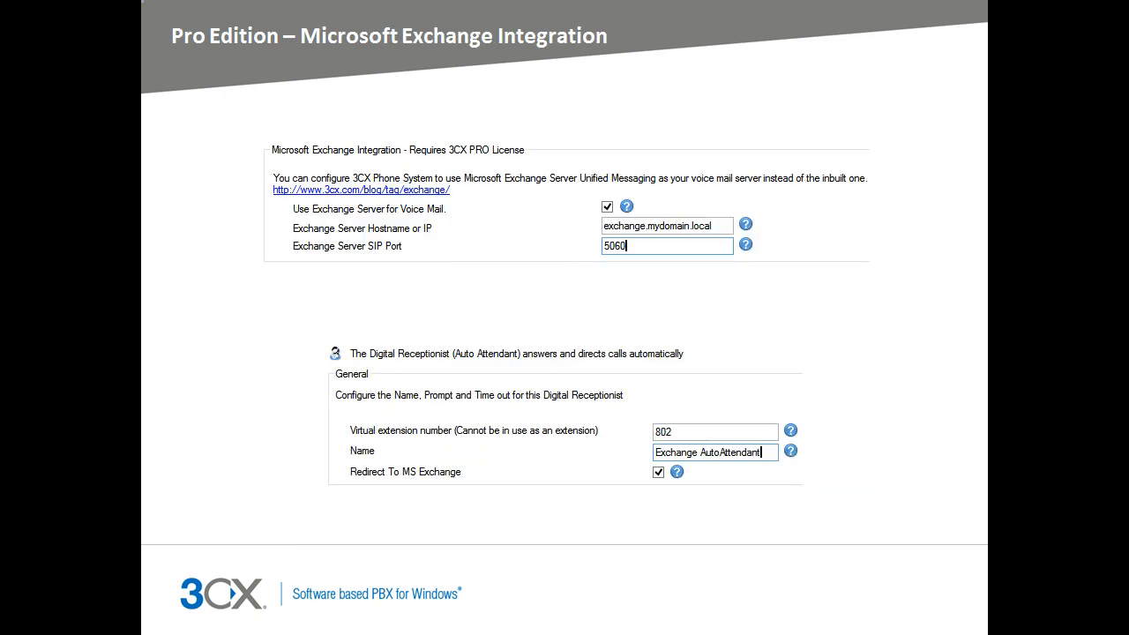